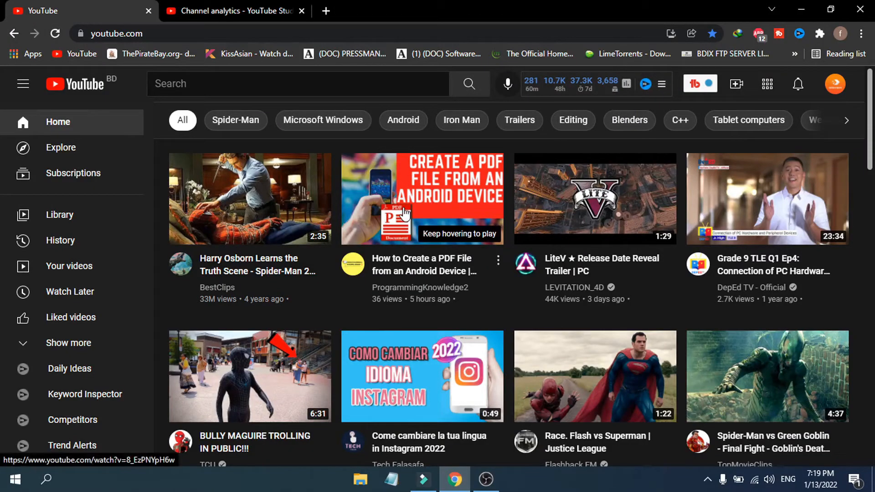
mouse_move(518, 171)
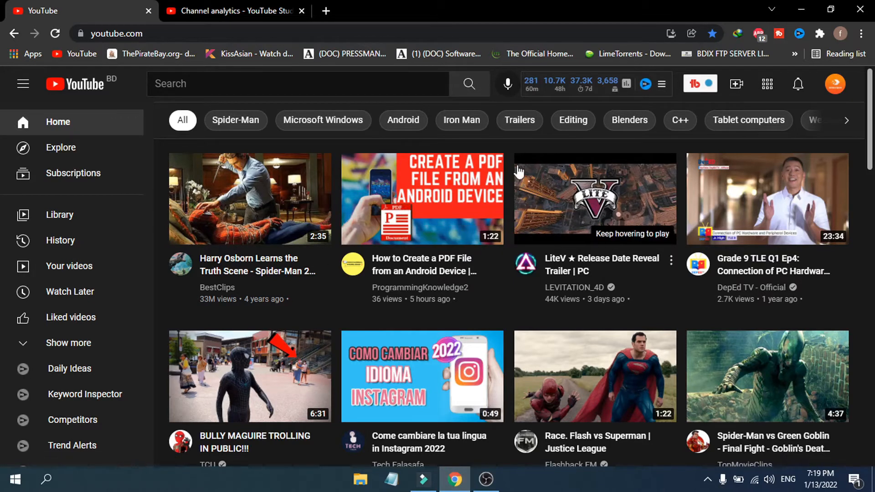
mouse_move(377, 315)
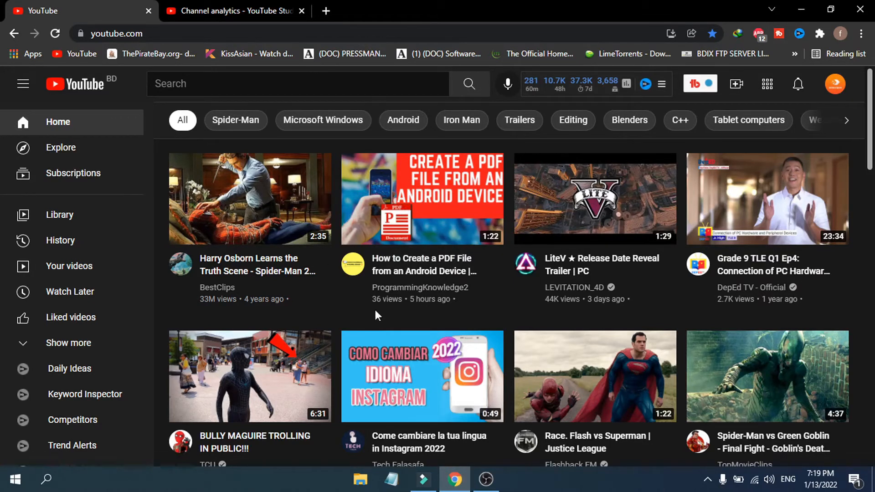
mouse_move(426, 240)
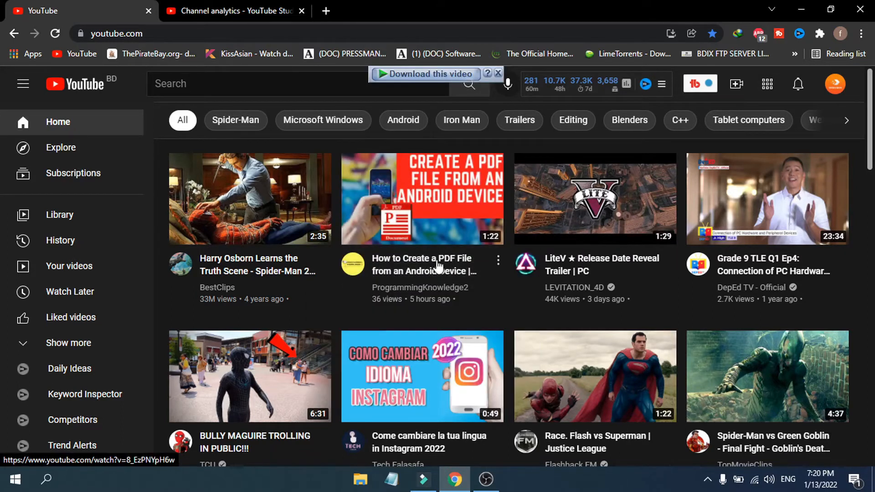
mouse_move(422, 198)
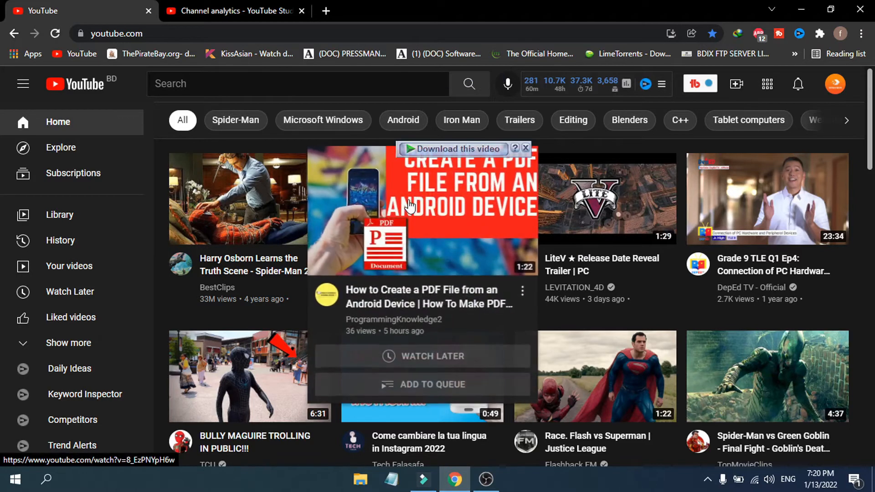
mouse_move(410, 207)
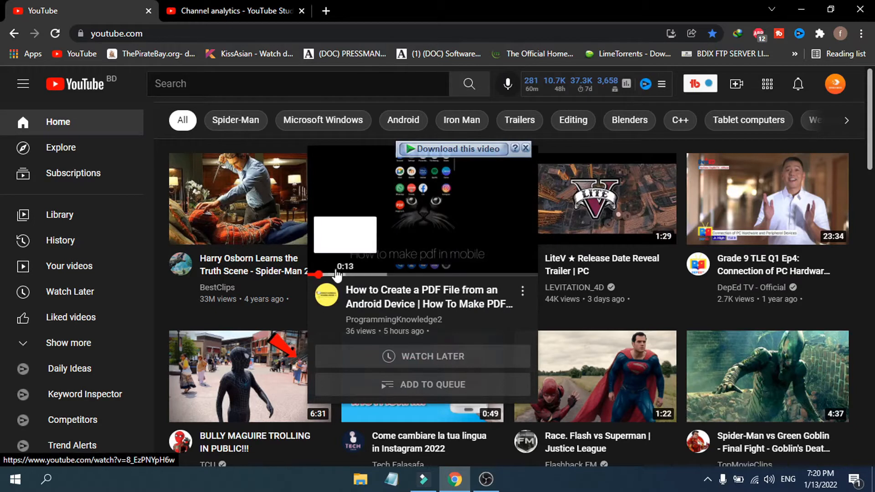
mouse_move(401, 275)
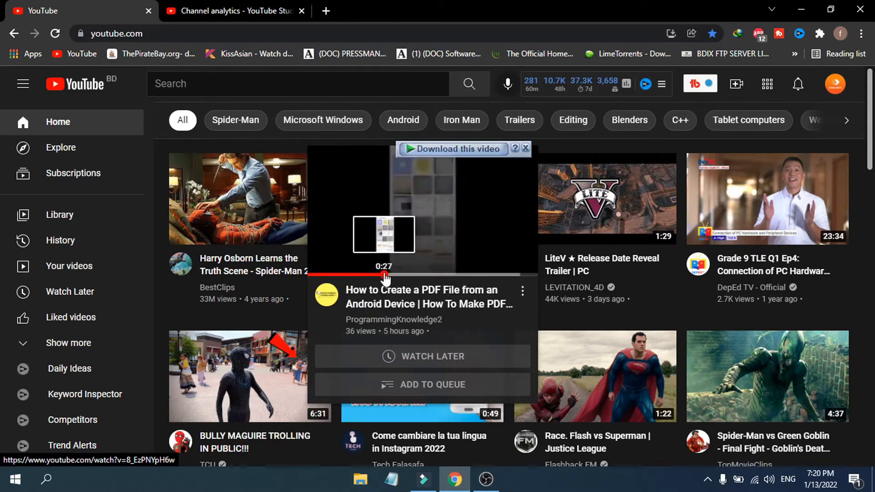
mouse_move(396, 275)
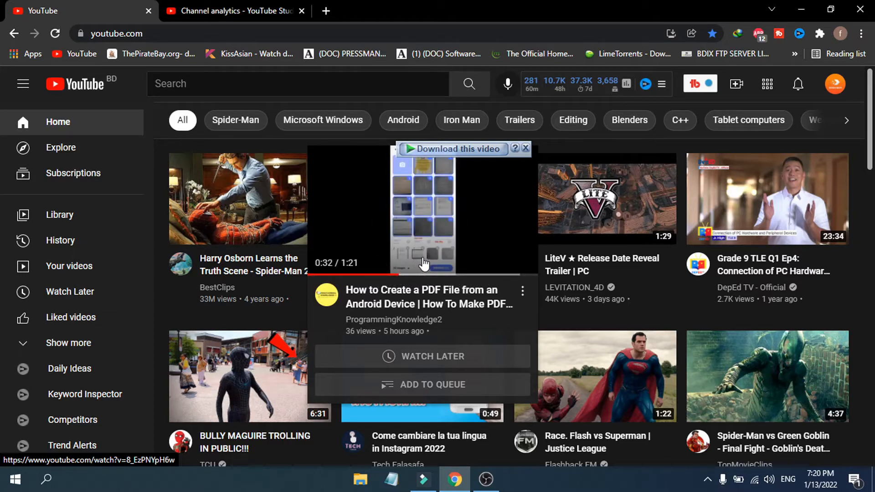
mouse_move(441, 274)
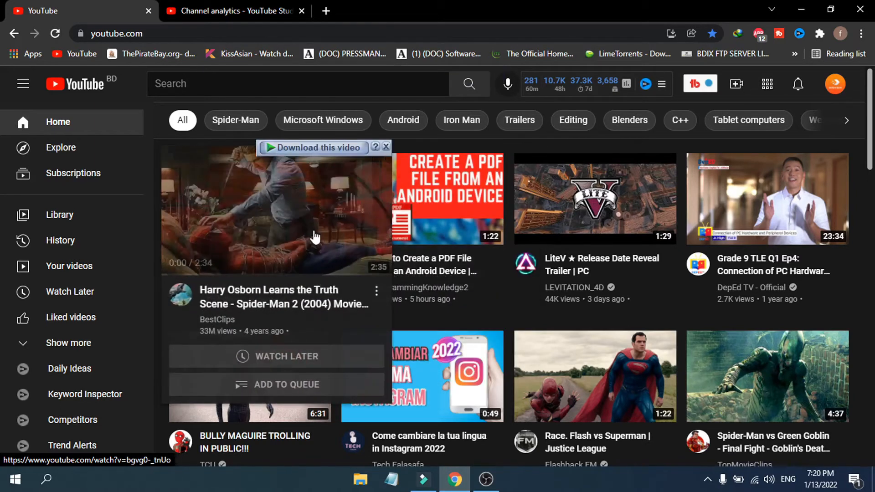
mouse_move(593, 240)
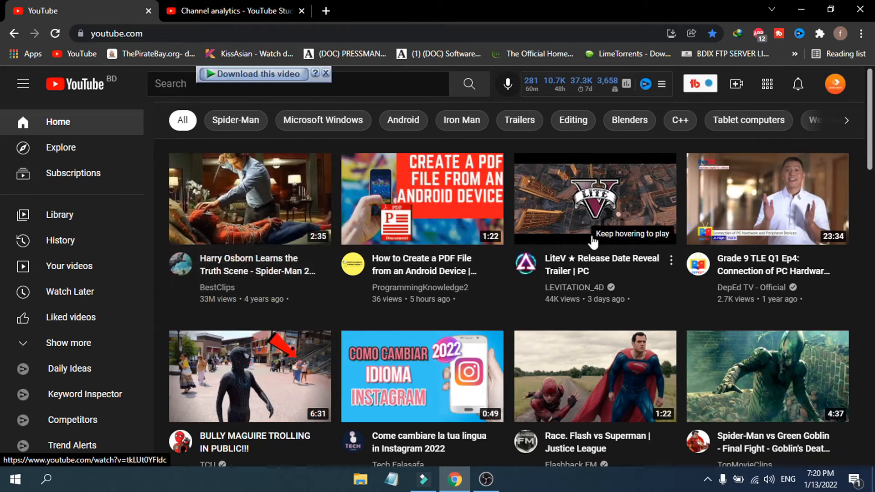
mouse_move(499, 300)
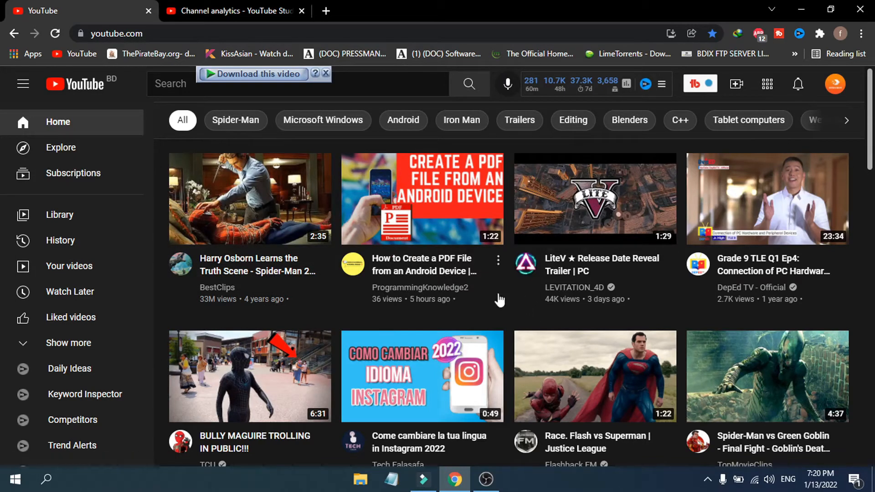
mouse_move(517, 300)
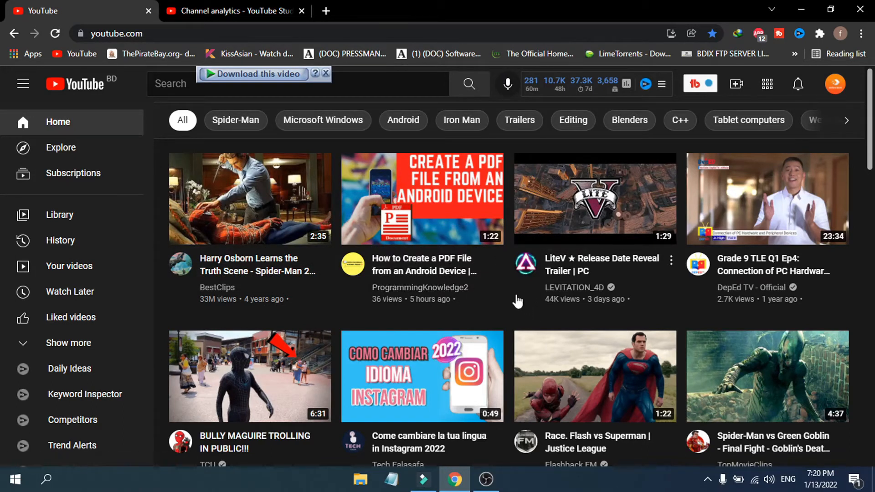
mouse_move(555, 311)
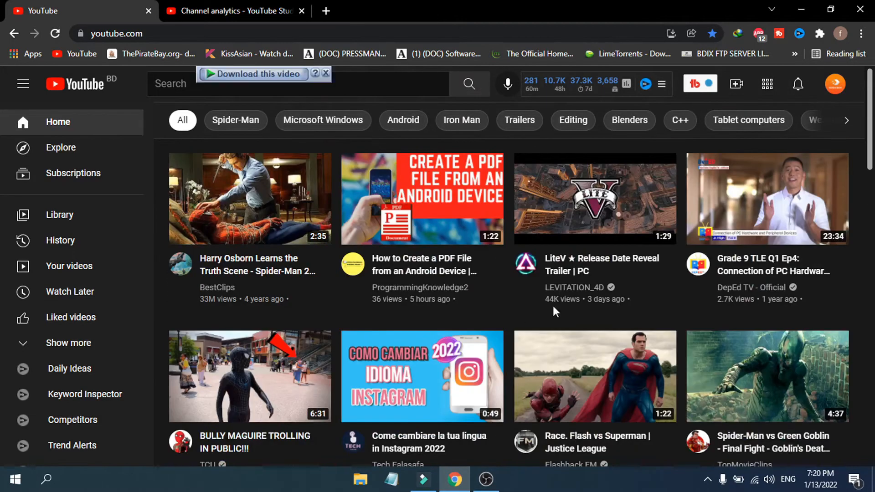
mouse_move(846, 86)
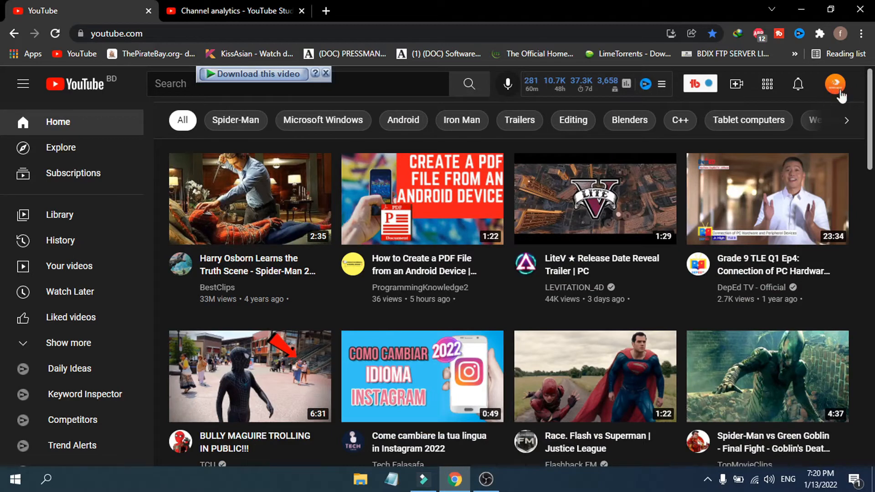
mouse_move(835, 91)
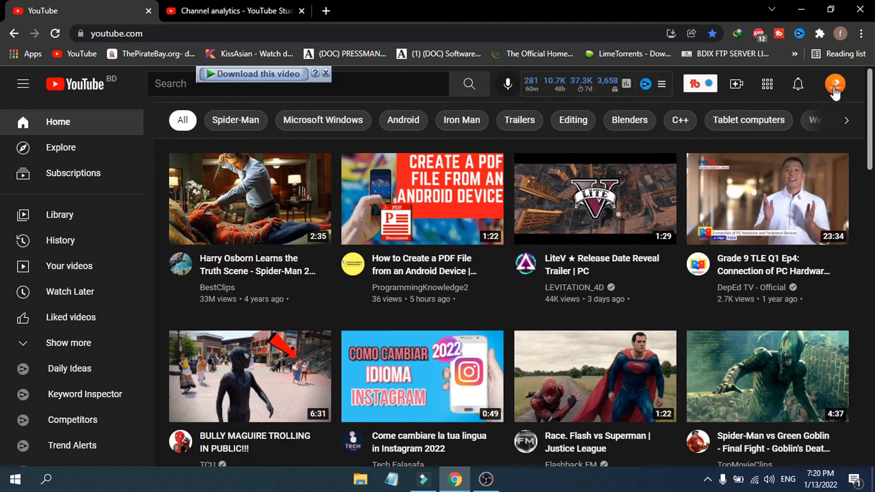
Reach YouTube's account Settings page from the profile avatar menu
left_click(834, 84)
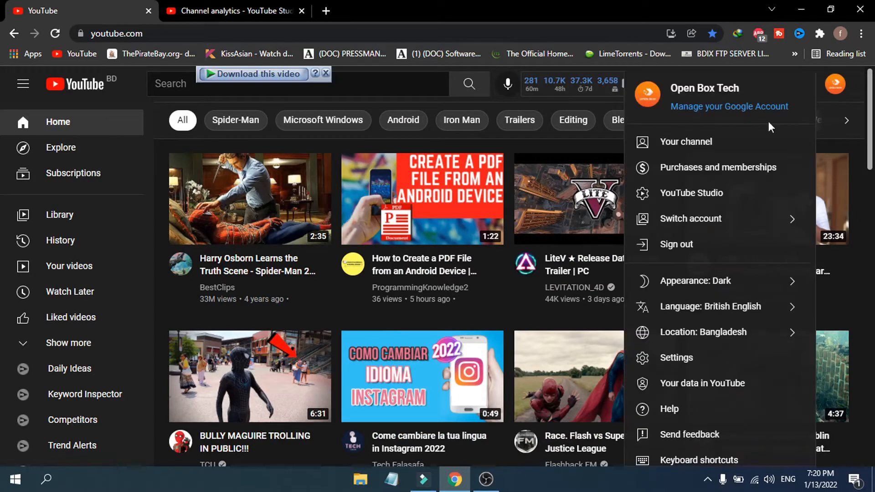
mouse_move(723, 370)
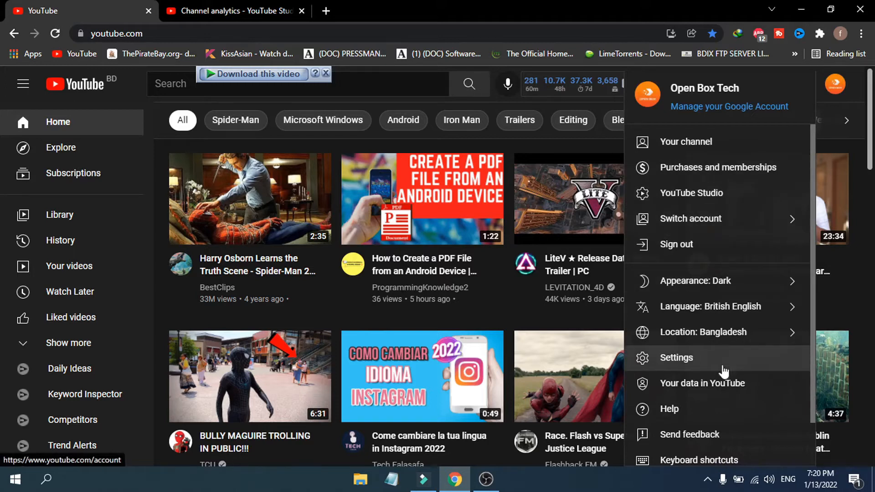
mouse_move(675, 364)
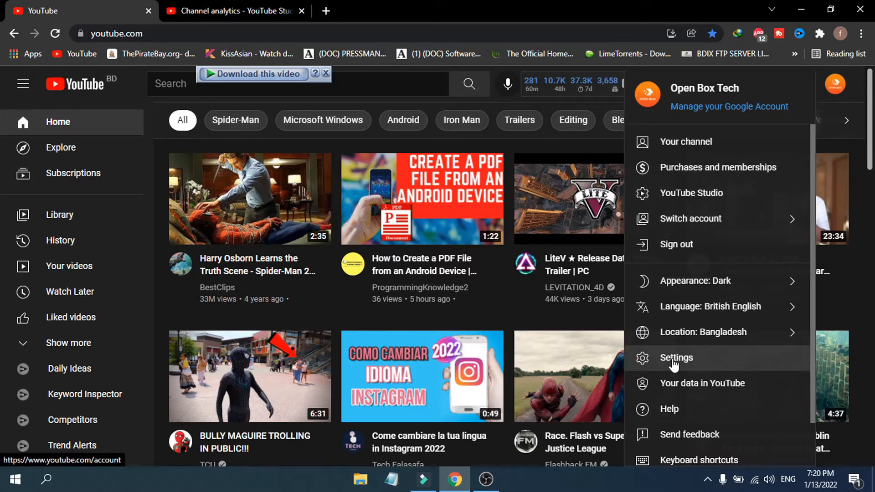
left_click(675, 357)
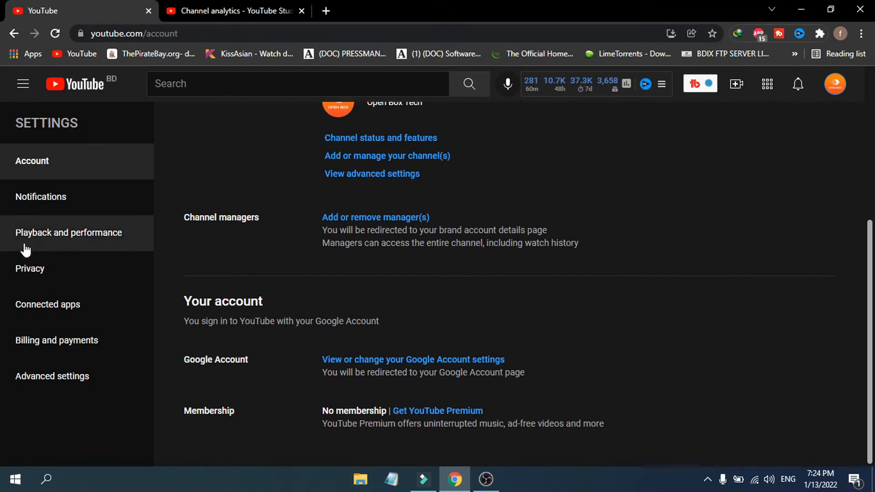
mouse_move(68, 232)
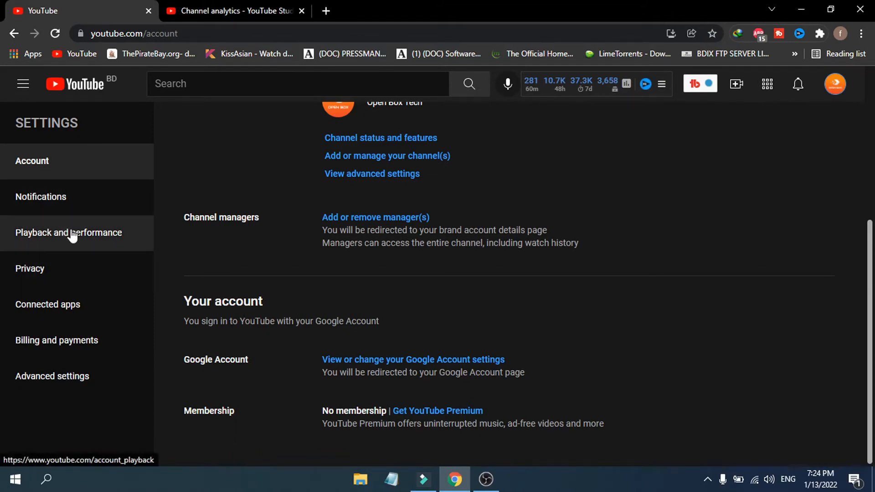
mouse_move(54, 234)
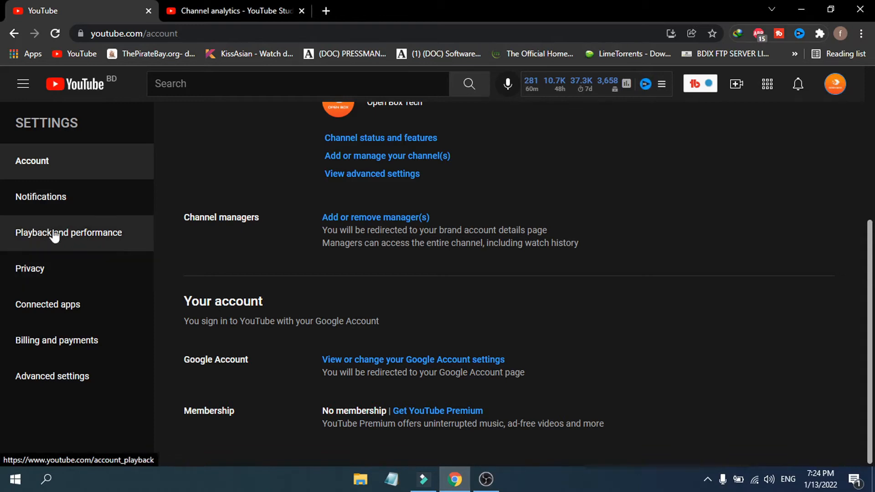
left_click(68, 232)
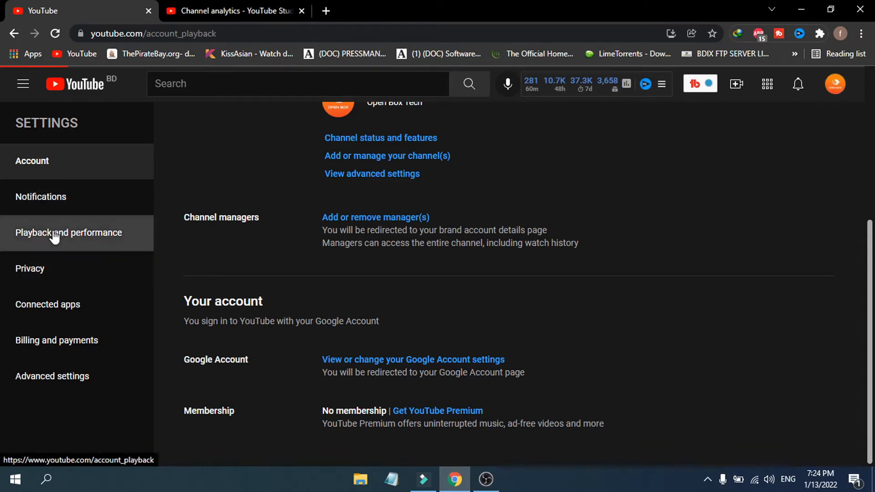
left_click(68, 232)
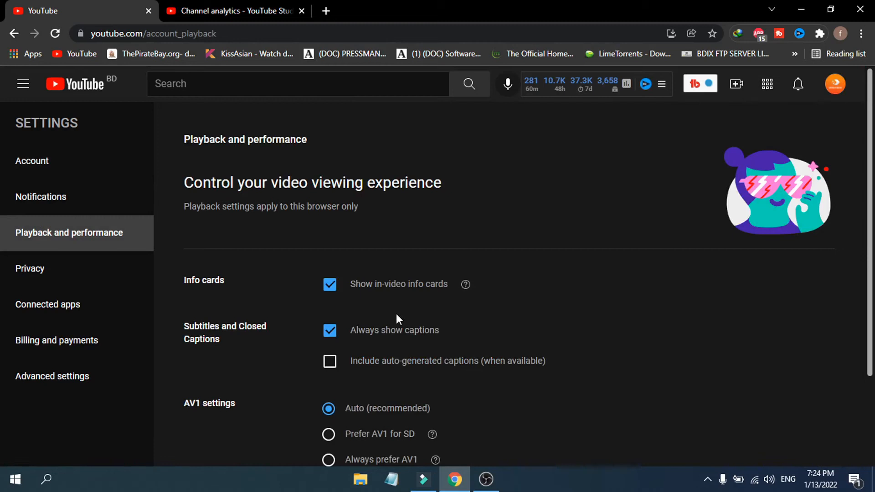
scroll("down", 3)
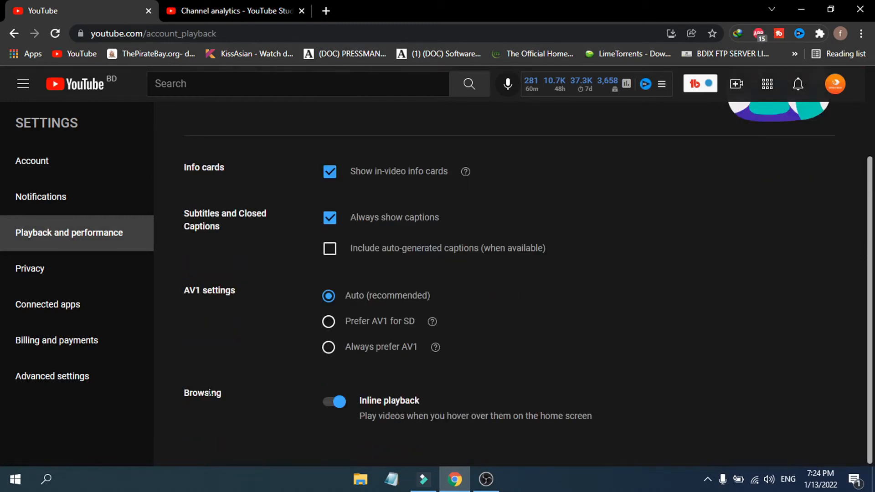
left_click(333, 401)
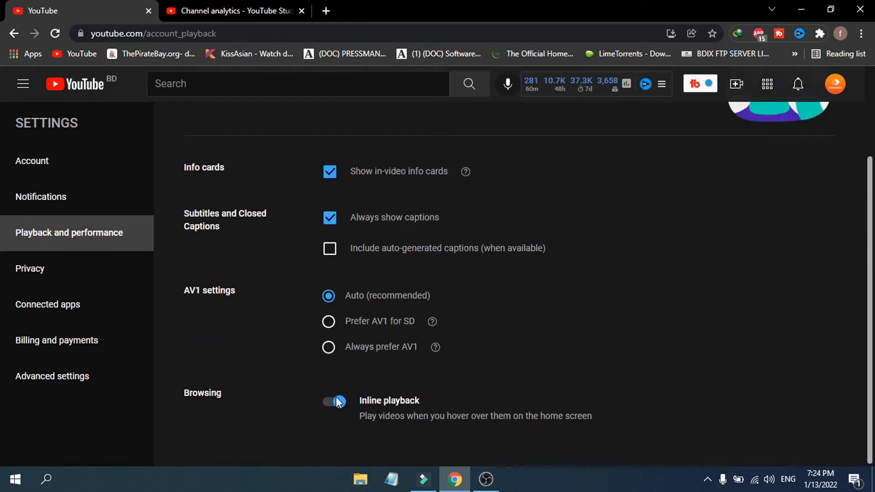
left_click(334, 401)
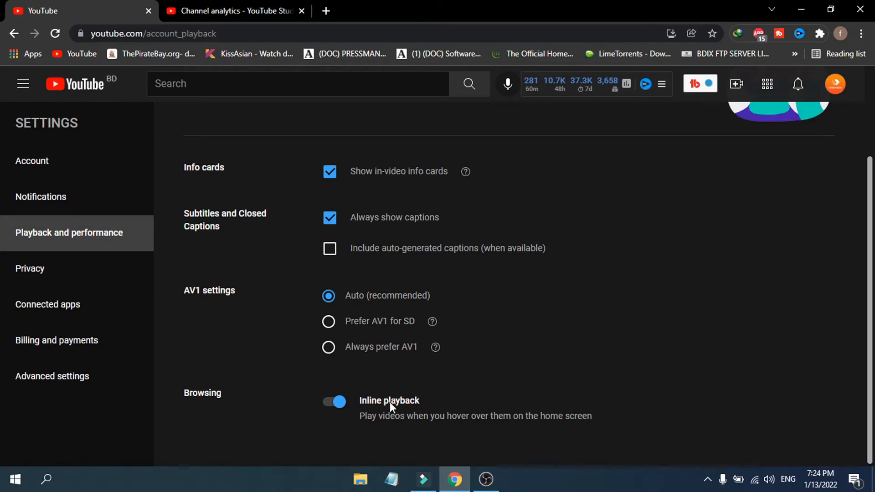
mouse_move(383, 422)
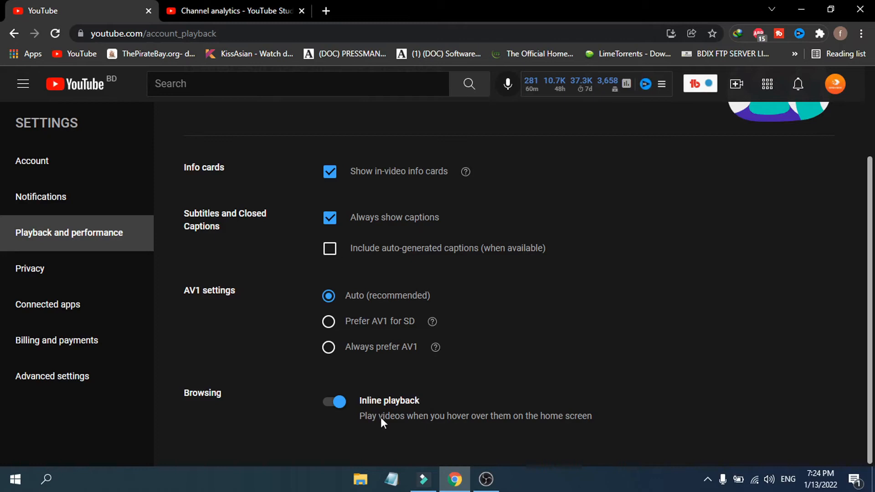
mouse_move(528, 428)
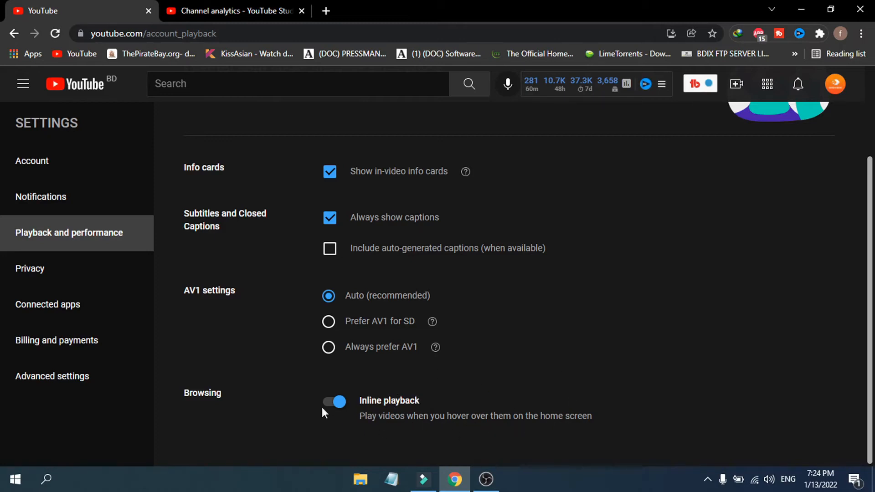
mouse_move(462, 384)
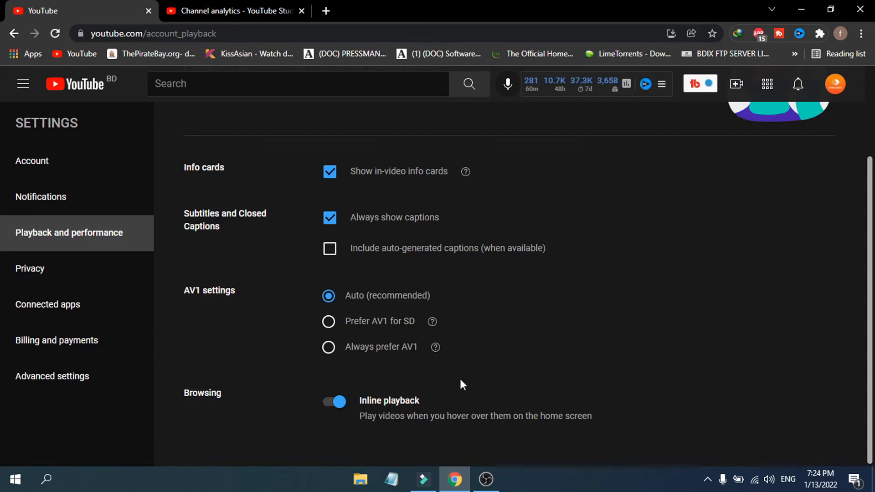
mouse_move(290, 412)
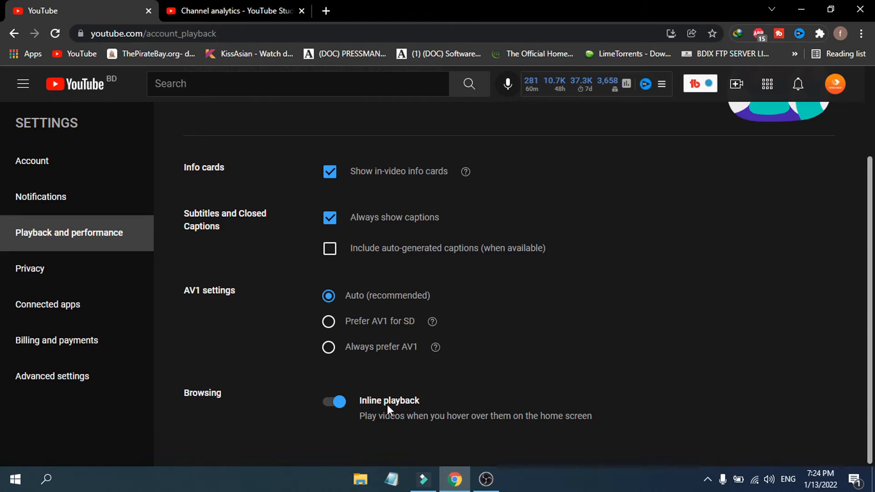
Switch the Inline playback toggle under Browsing to off and get the saved confirmation
left_click(334, 401)
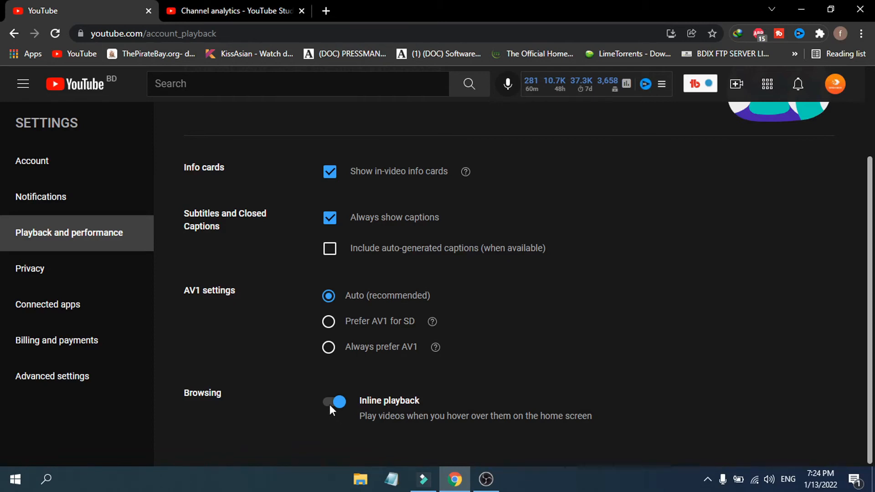
left_click(333, 401)
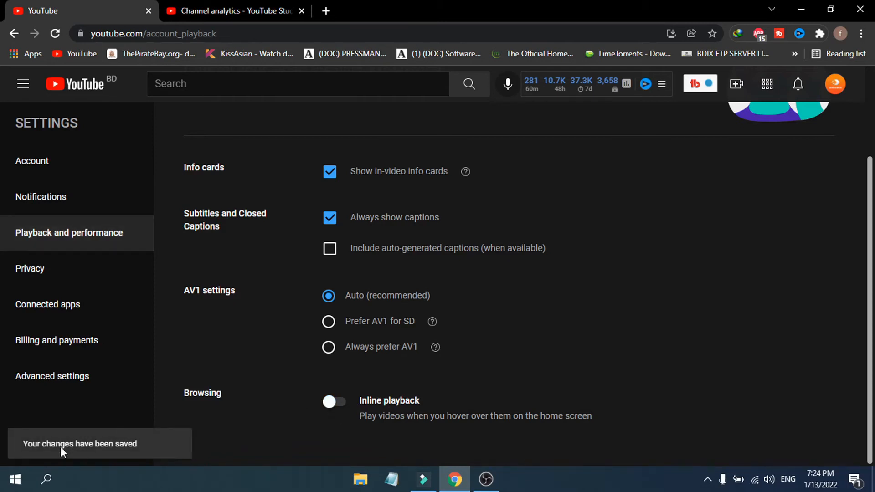
mouse_move(423, 433)
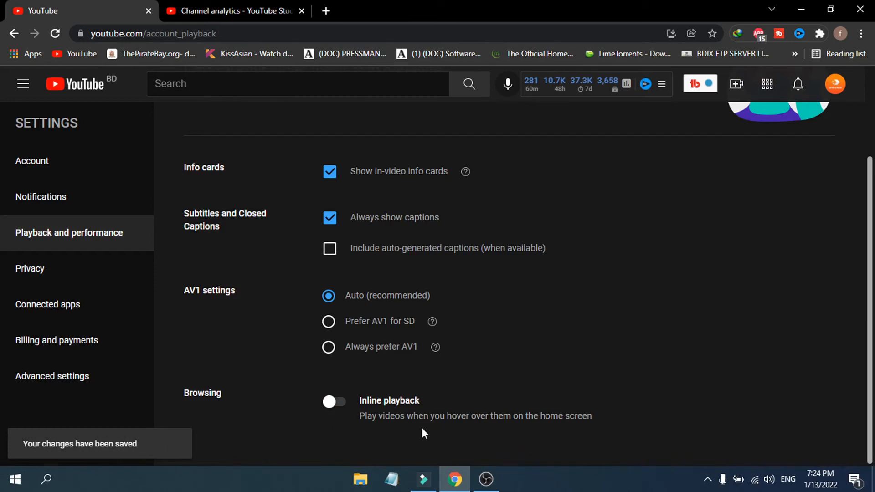
mouse_move(150, 189)
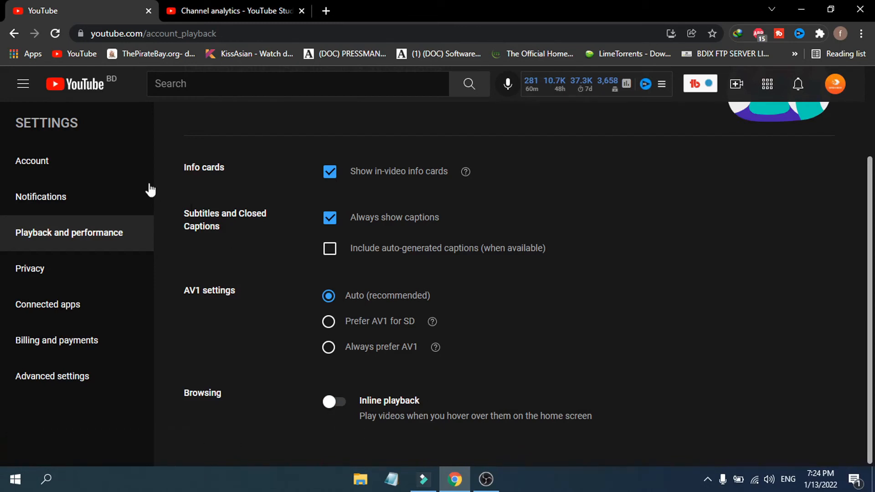
Return to the YouTube home feed and check hovered thumbnails stay static
left_click(73, 84)
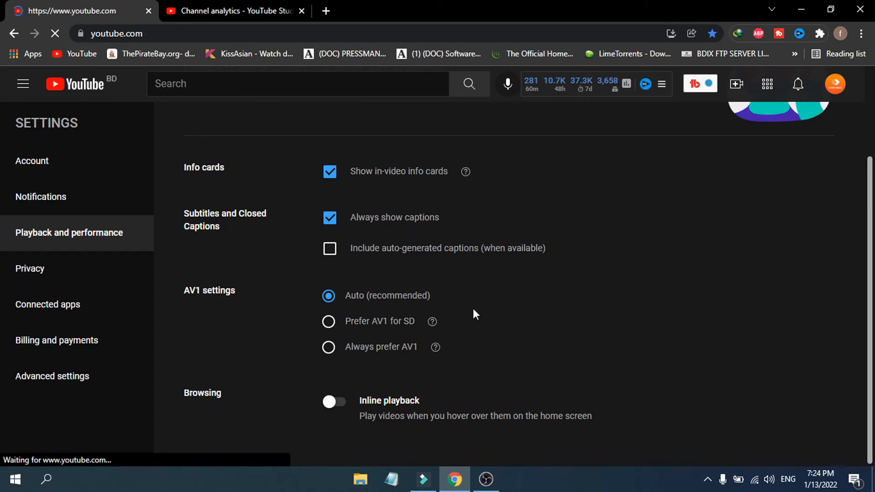
left_click(73, 84)
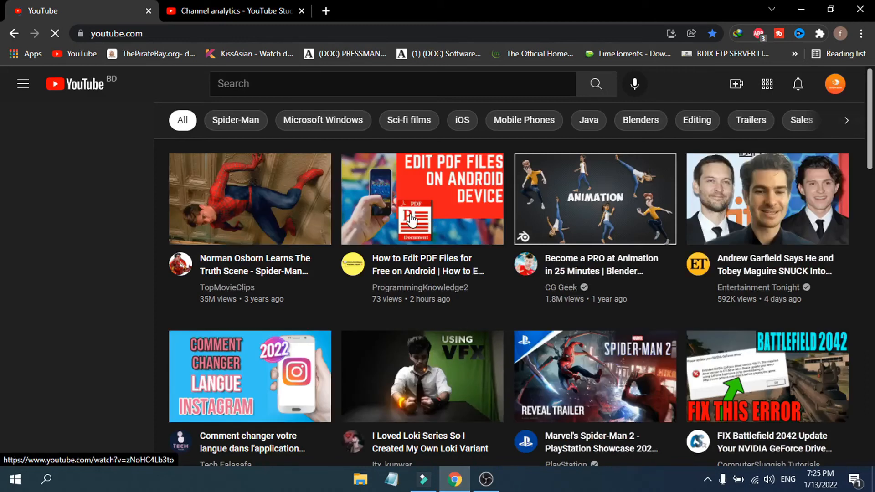
left_click(23, 84)
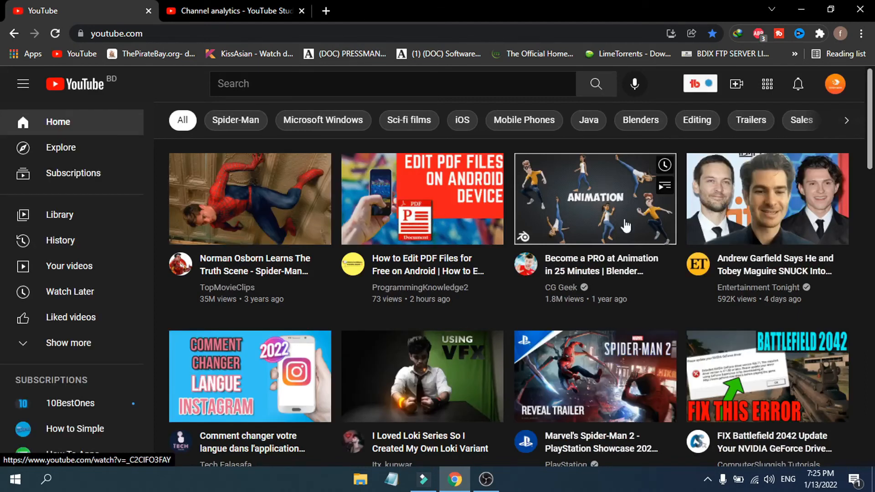
mouse_move(594, 221)
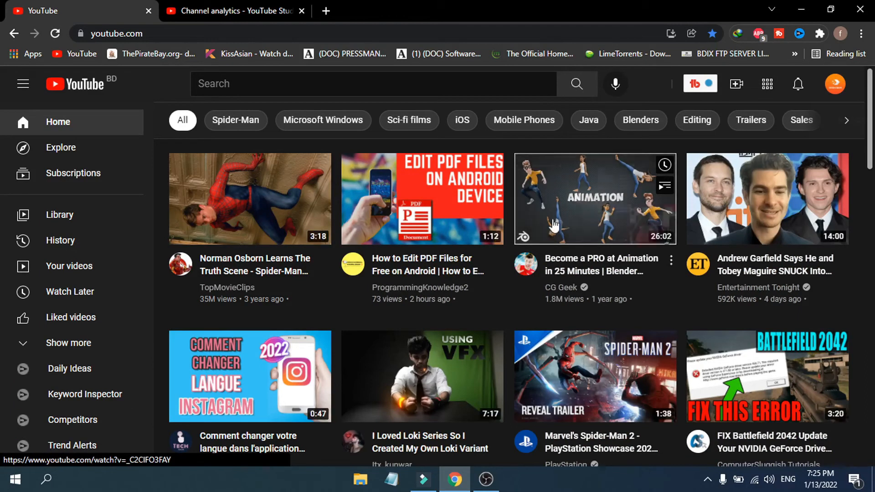
mouse_move(566, 221)
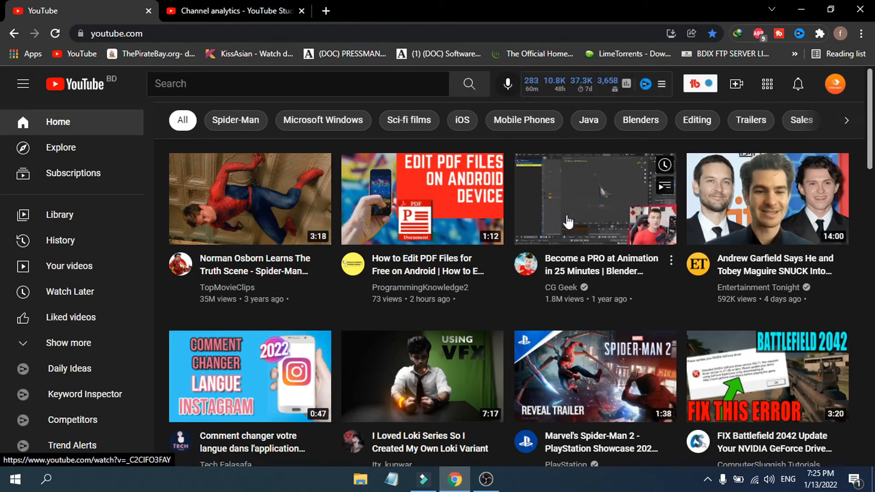
mouse_move(595, 223)
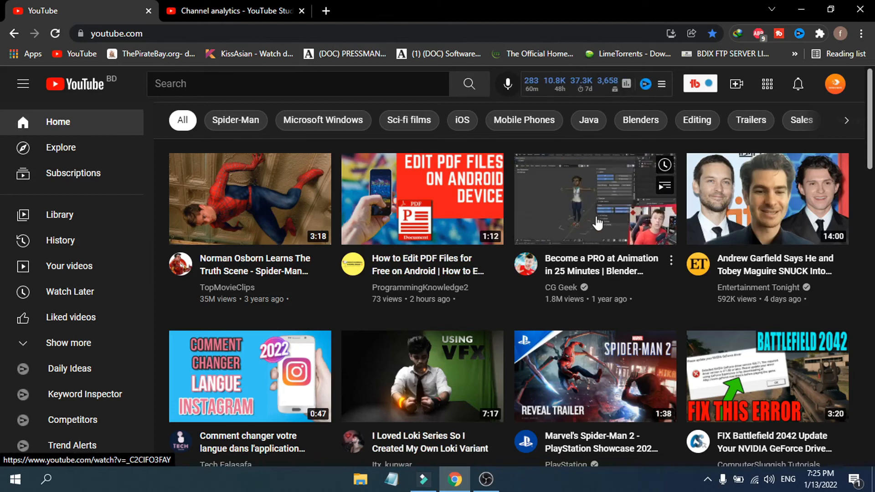
mouse_move(608, 234)
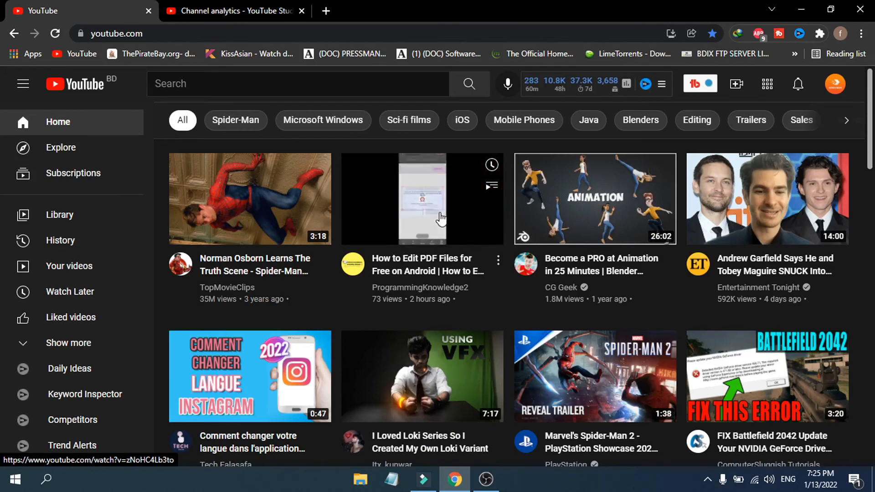
mouse_move(523, 228)
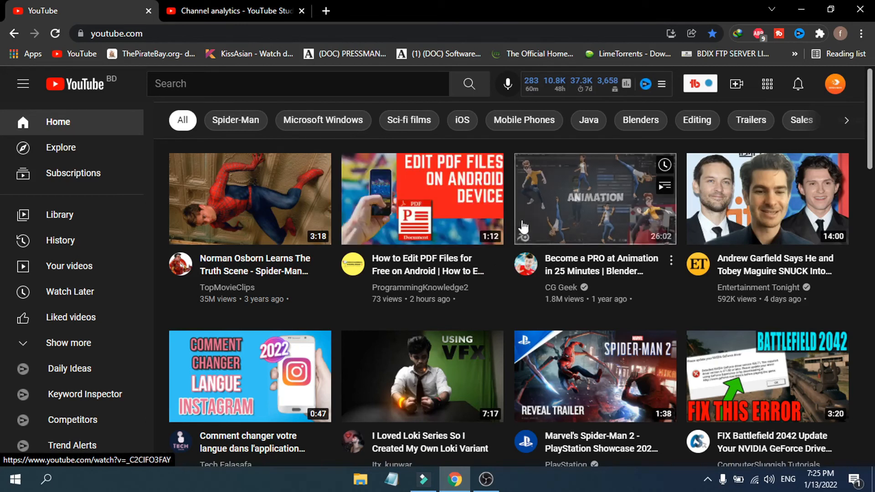
mouse_move(449, 307)
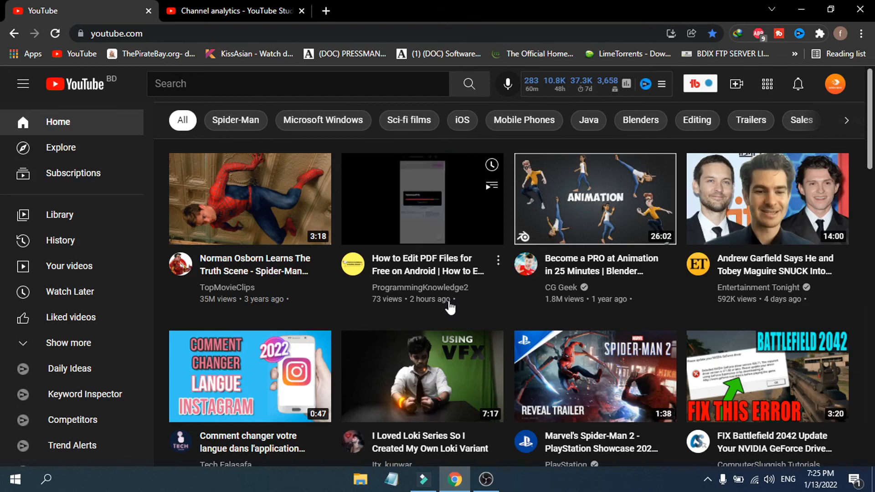
mouse_move(596, 264)
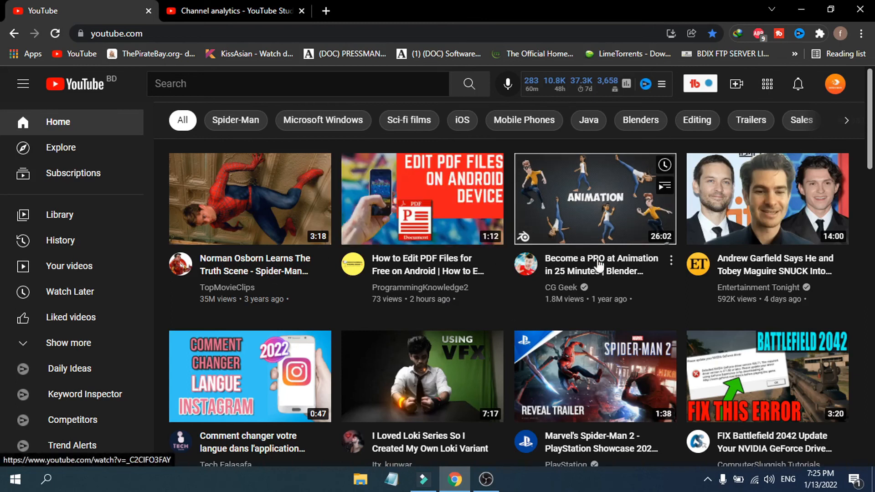
mouse_move(503, 329)
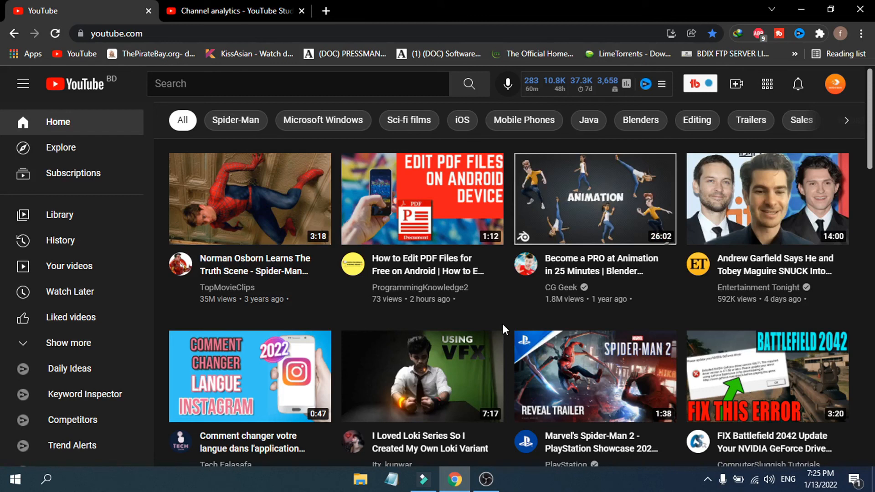
mouse_move(564, 220)
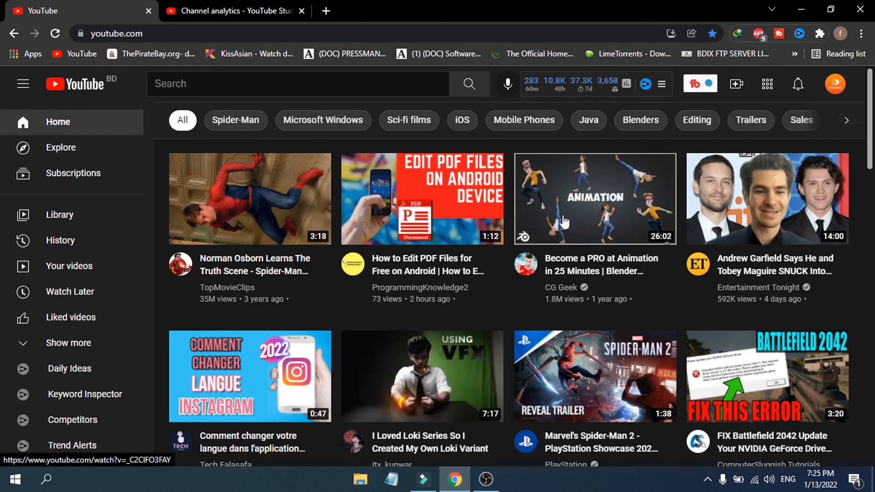